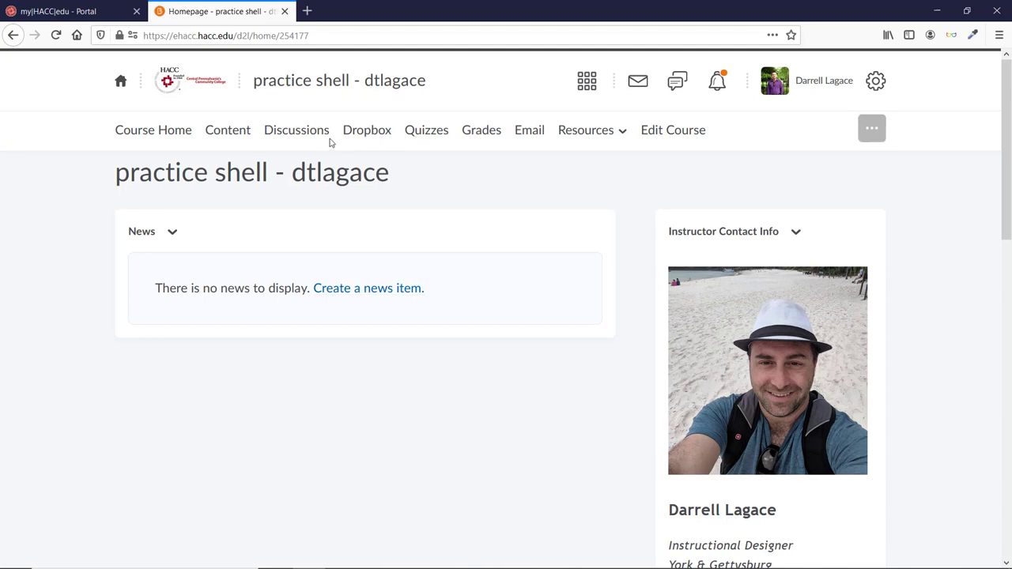
Go to the course's Dropbox Folders list from the navigation bar
left_click(367, 130)
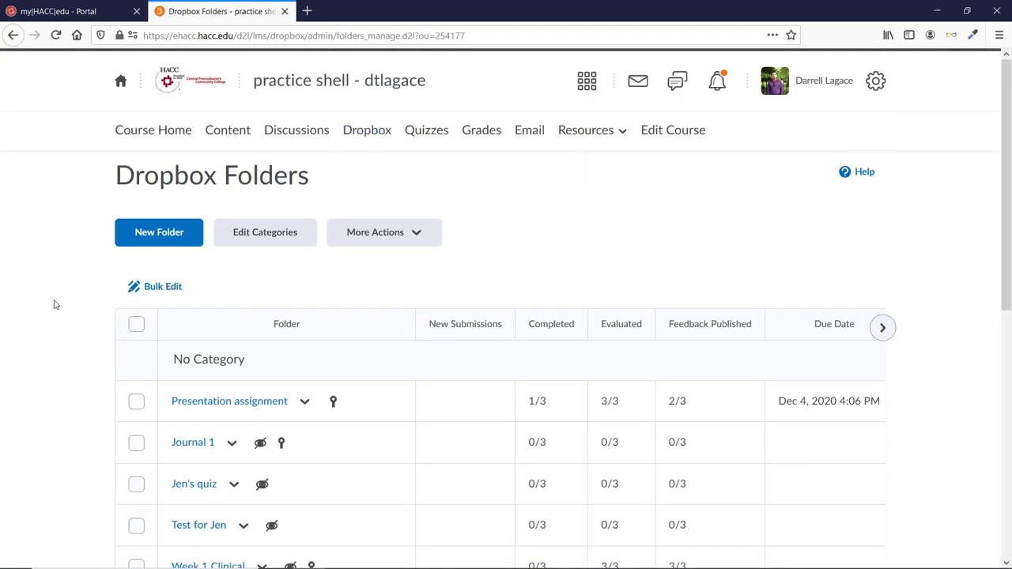
left_click(158, 231)
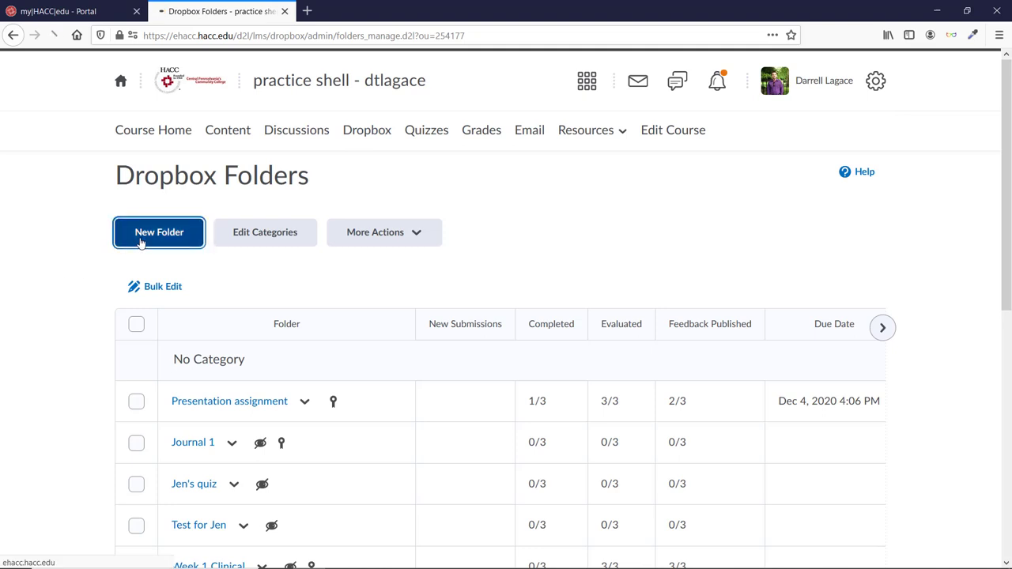
Start a New Folder and dismiss the new editing experience notice
left_click(159, 231)
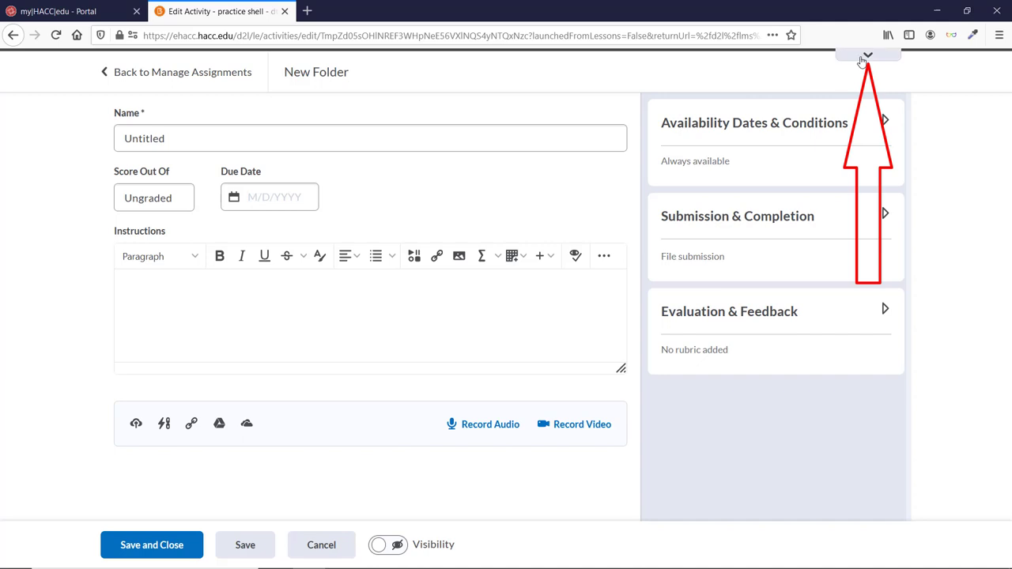
left_click(868, 53)
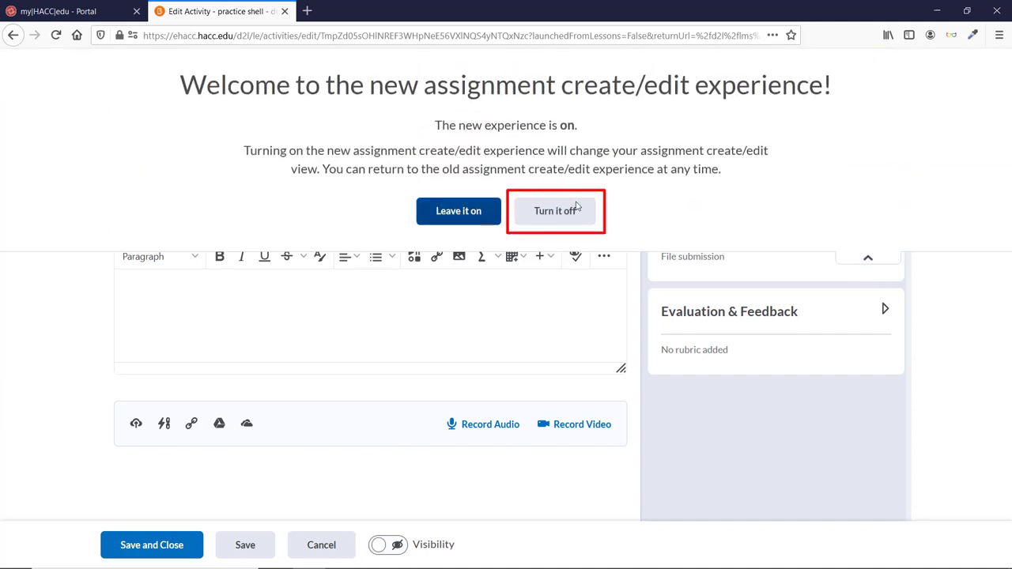
left_click(554, 212)
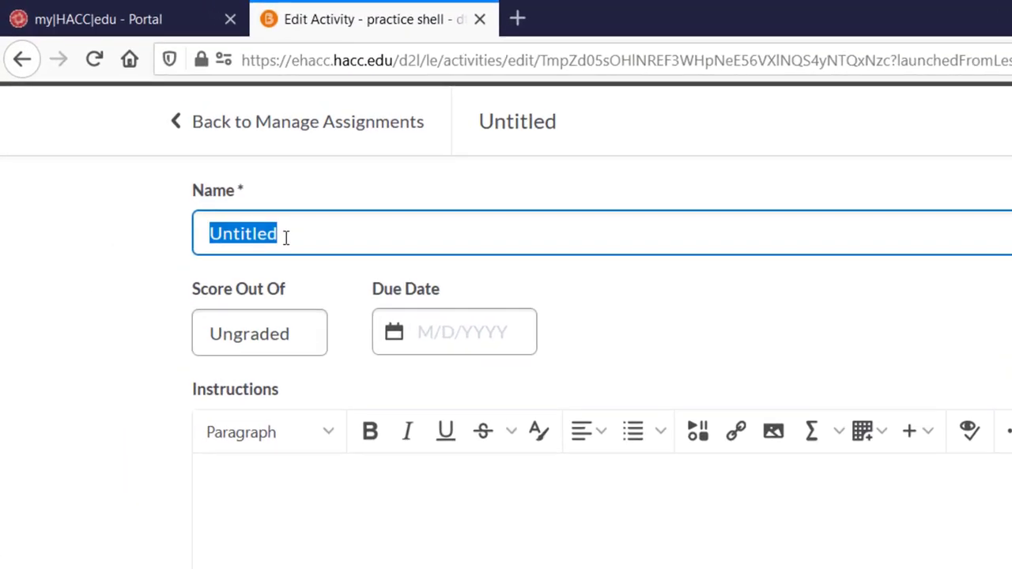
Enter 'New assignment' as the folder's name
type("New ass")
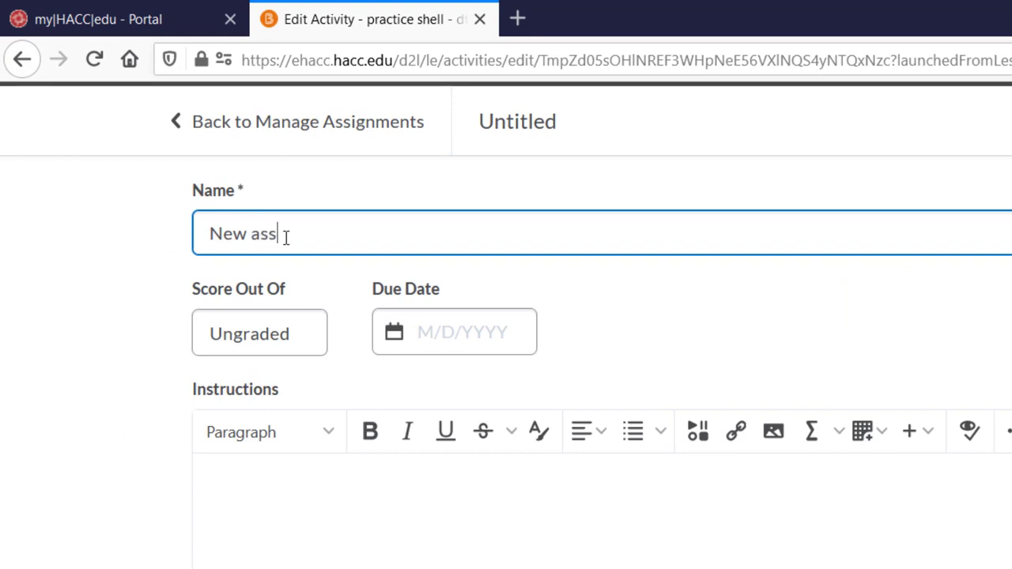
type("ignment")
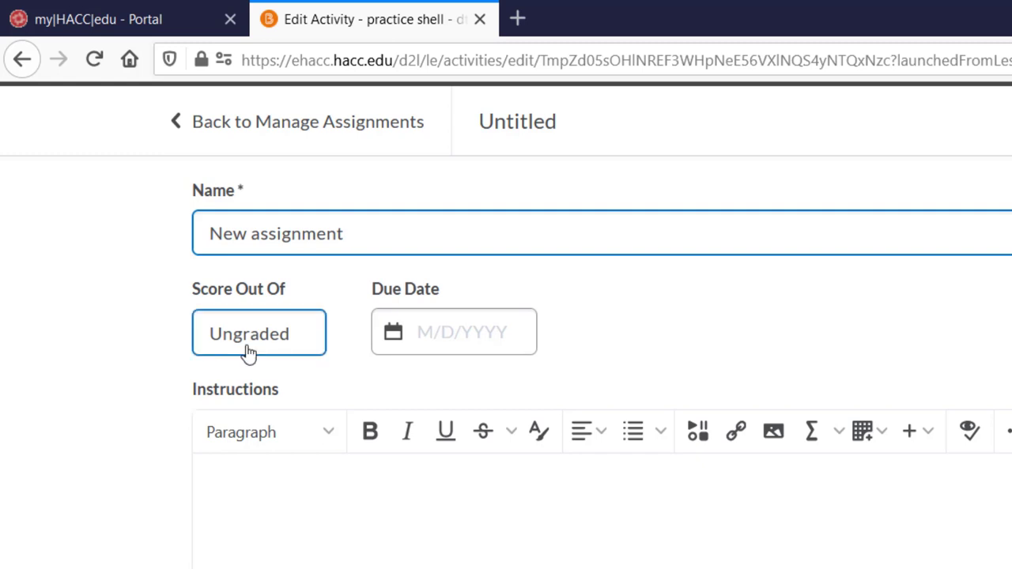
Set the Score Out Of to 35 points so the folder is graded
left_click(249, 332)
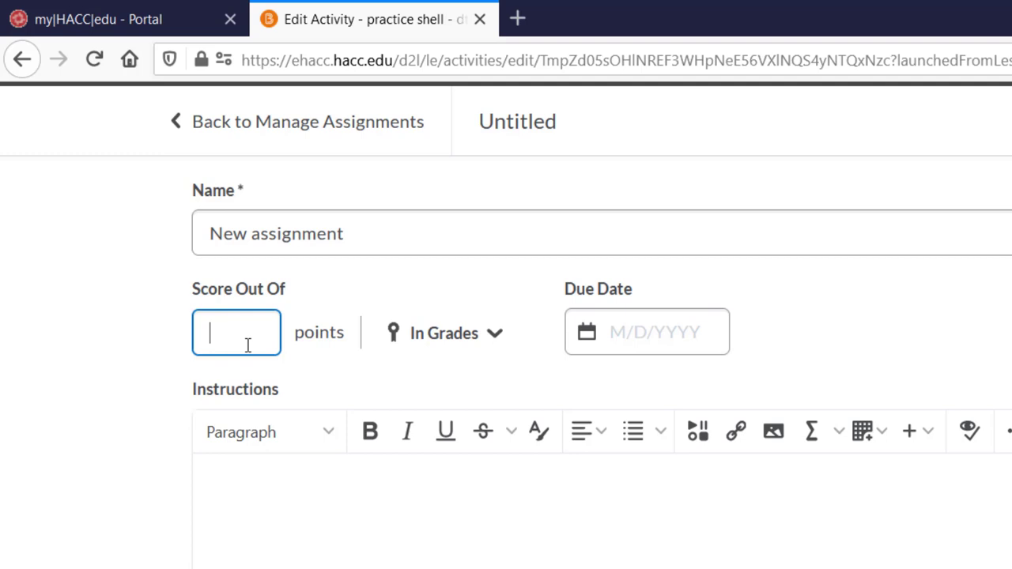
type("35")
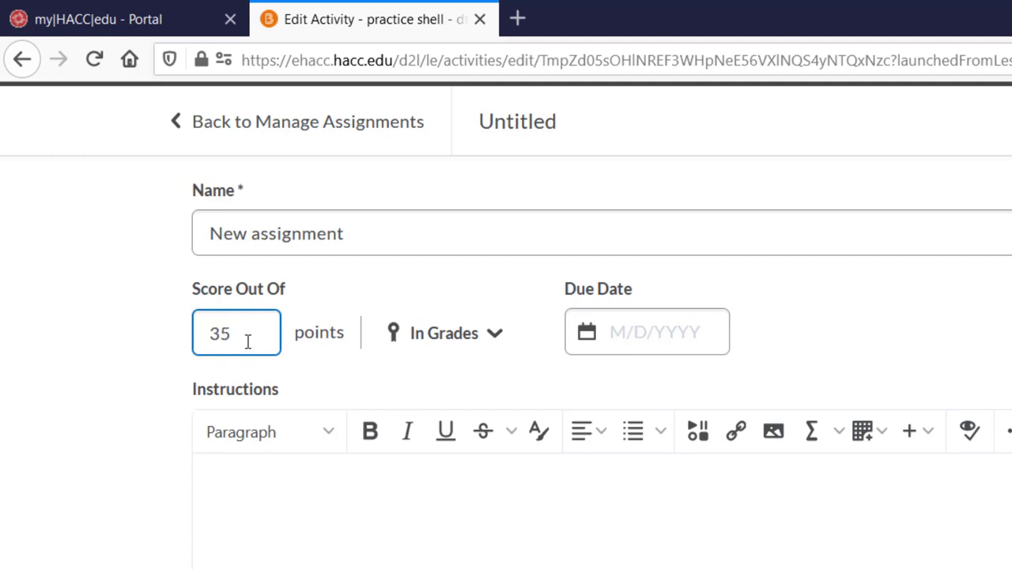
mouse_move(345, 381)
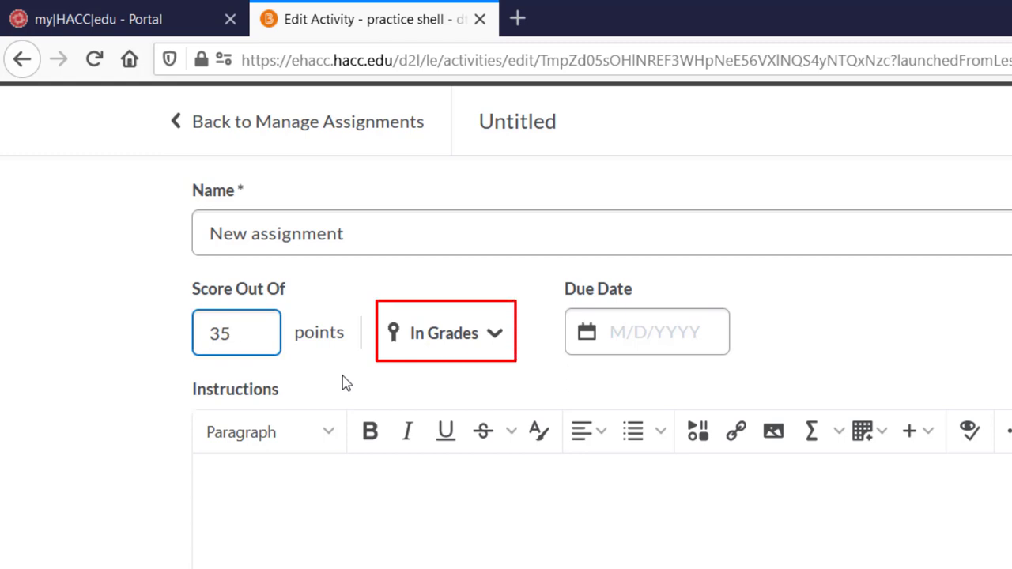
left_click(236, 332)
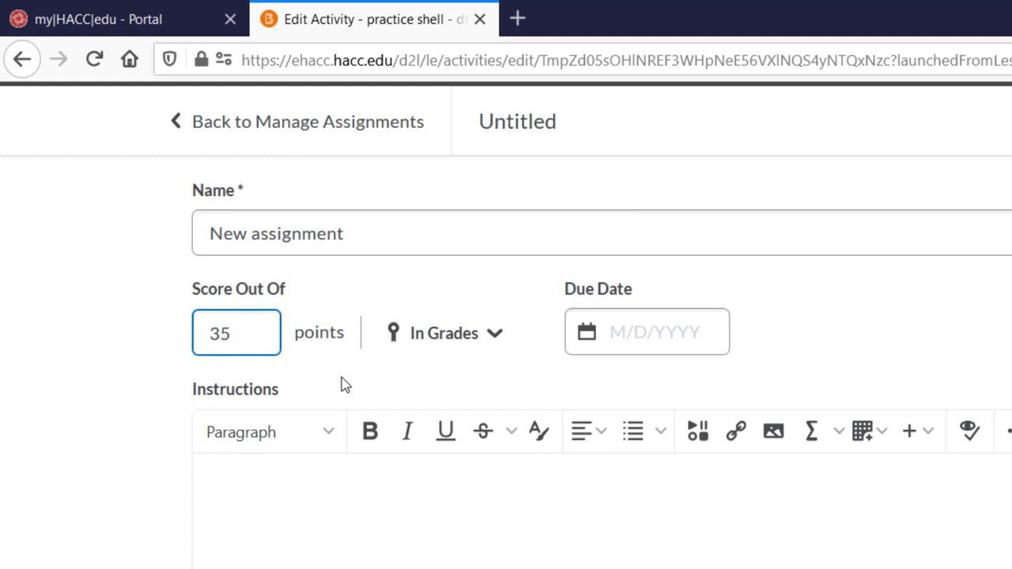
mouse_move(475, 345)
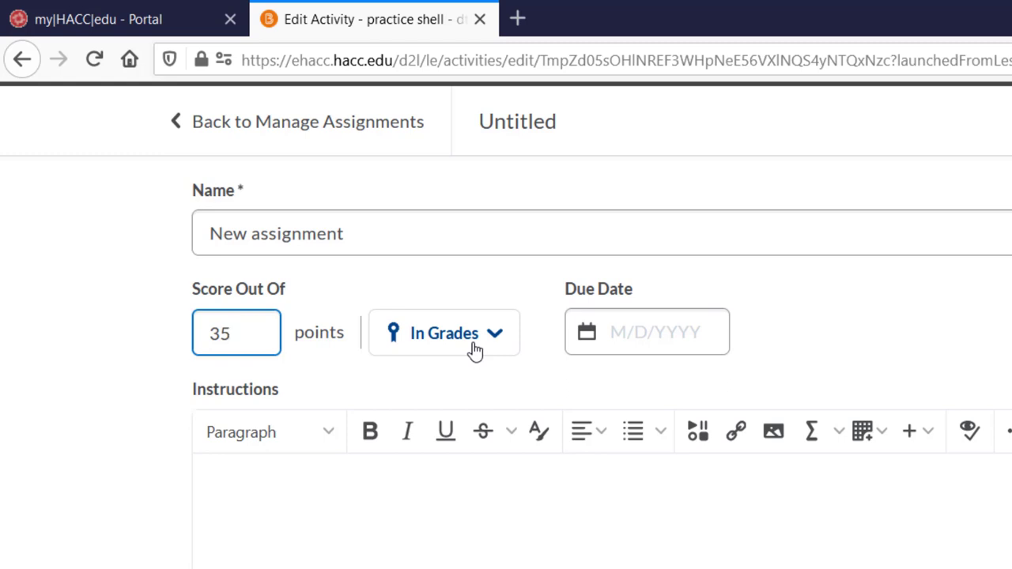
Explore linking to the existing 'Example for Rubric' grade item, then cancel without linking
left_click(445, 332)
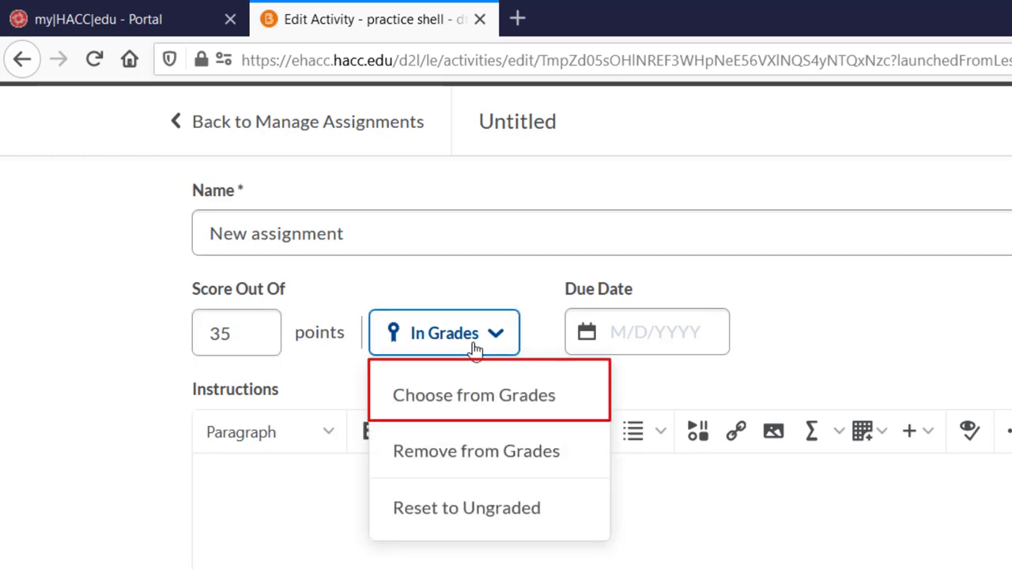
mouse_move(474, 394)
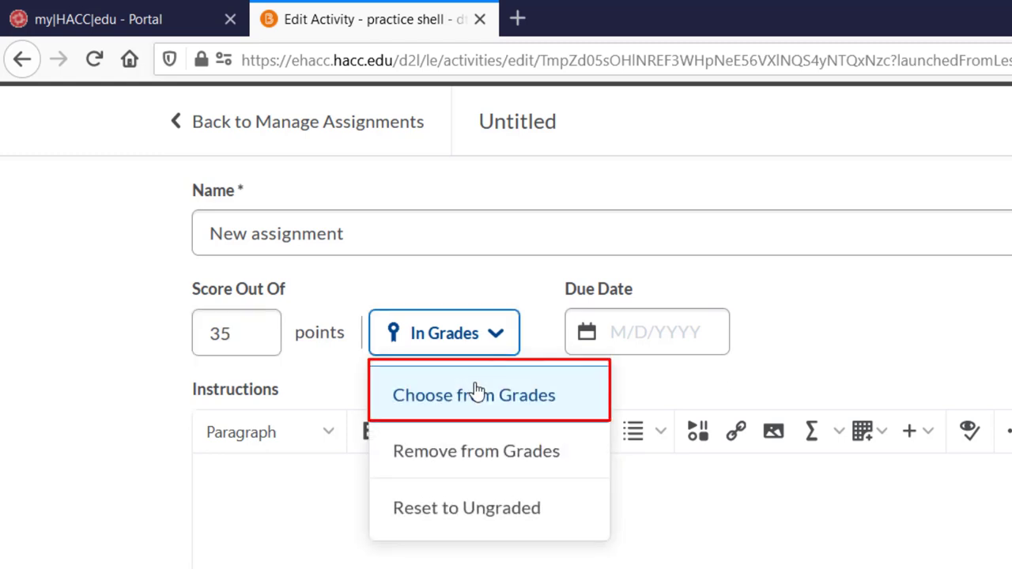
left_click(475, 396)
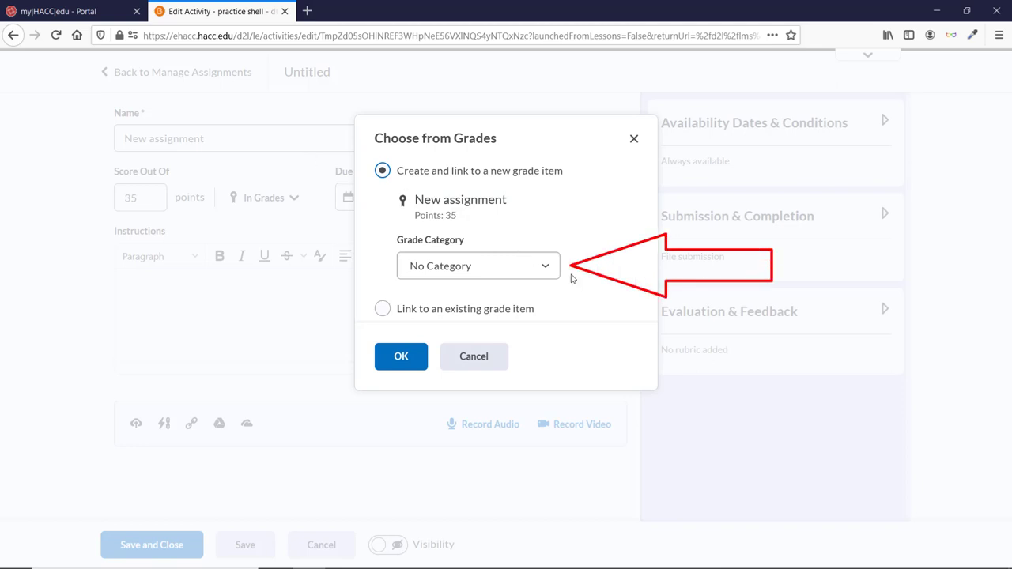
left_click(478, 266)
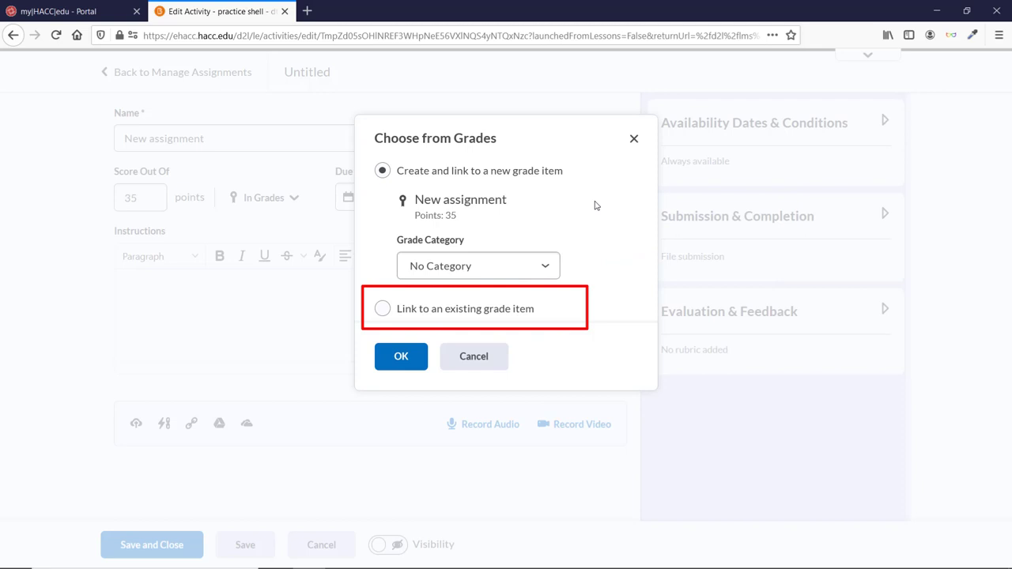
left_click(383, 309)
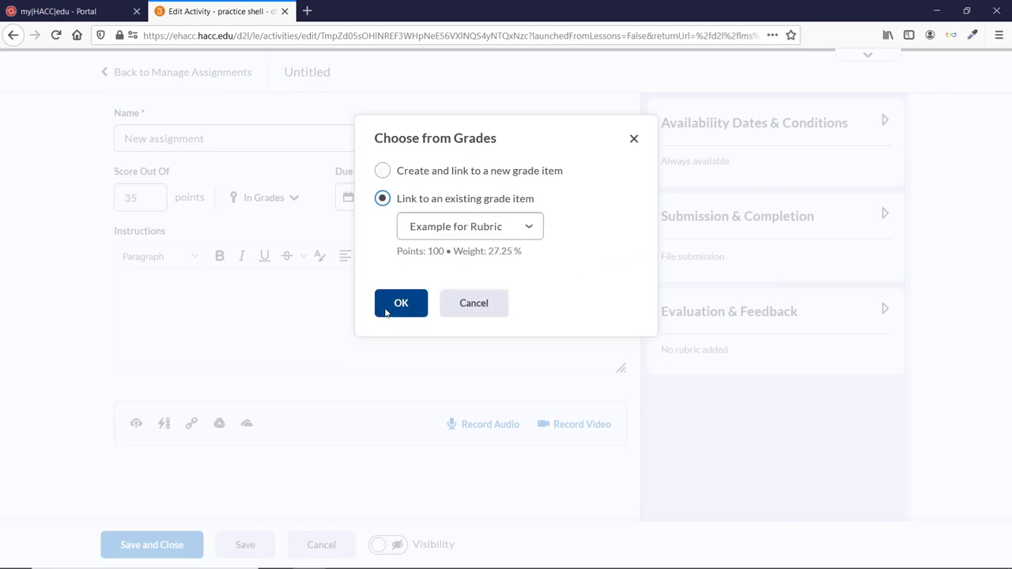
left_click(470, 226)
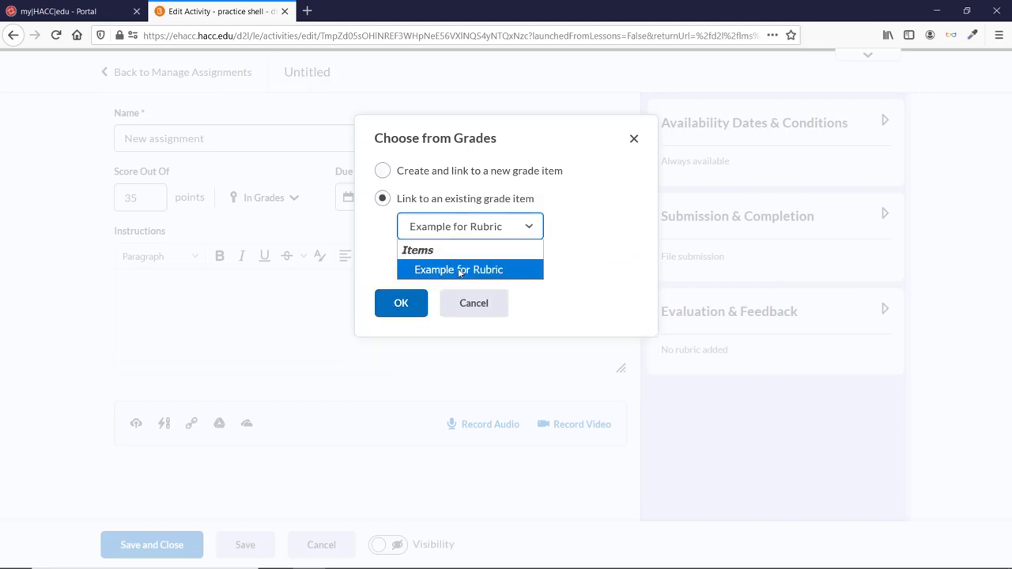
left_click(459, 269)
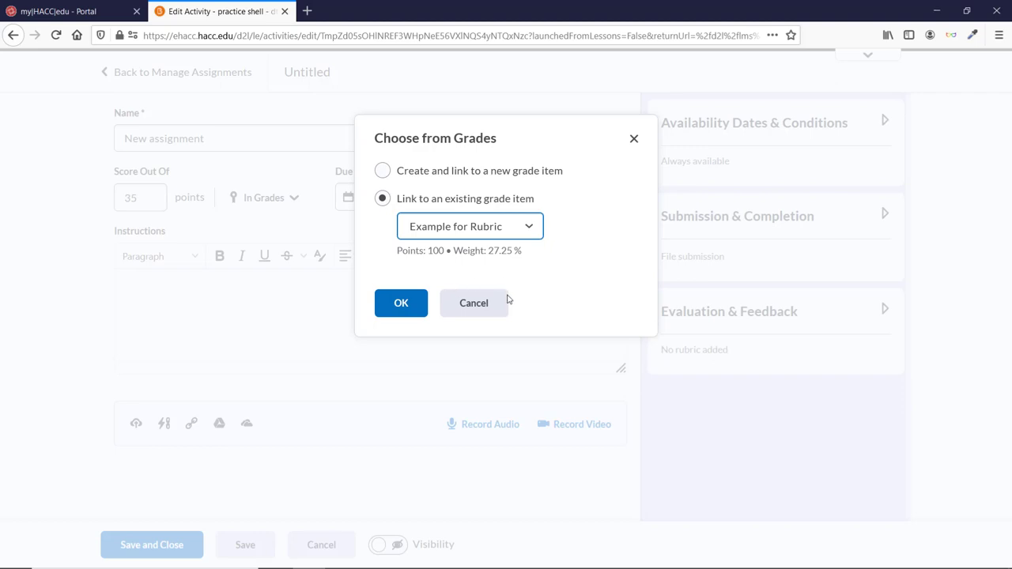
left_click(402, 303)
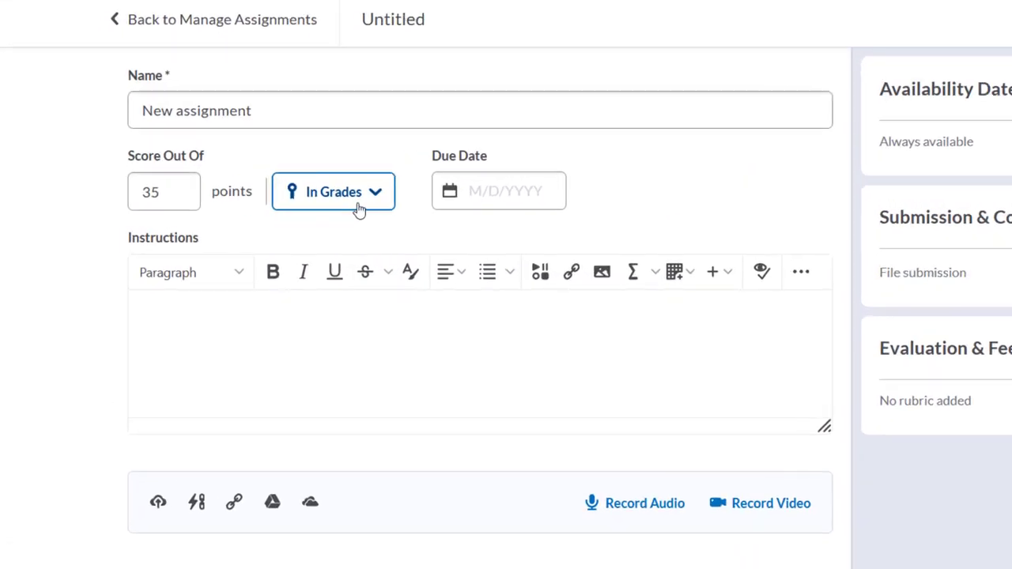
Remove the assignment from grades and reset it to Ungraded
left_click(332, 191)
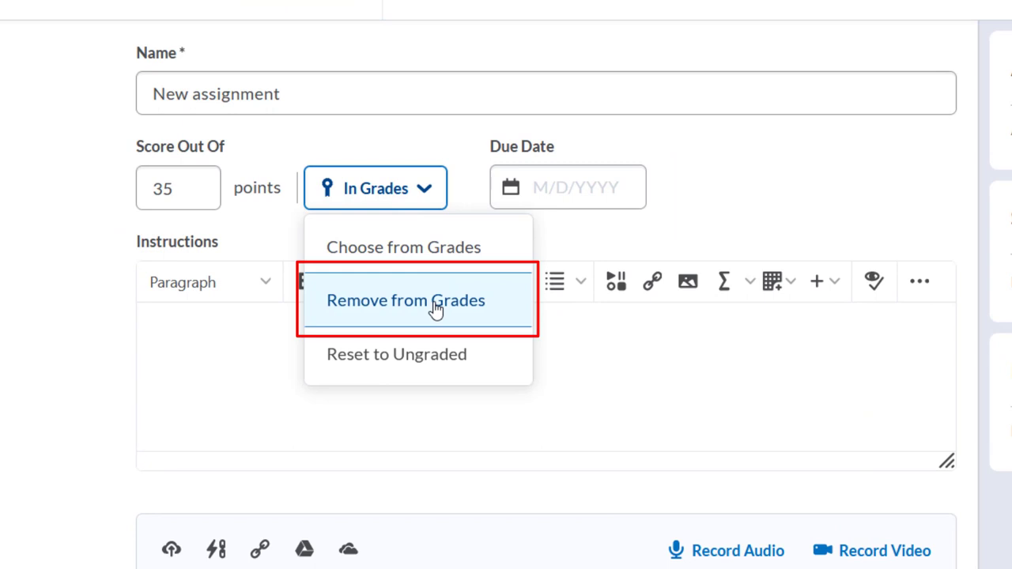
left_click(405, 300)
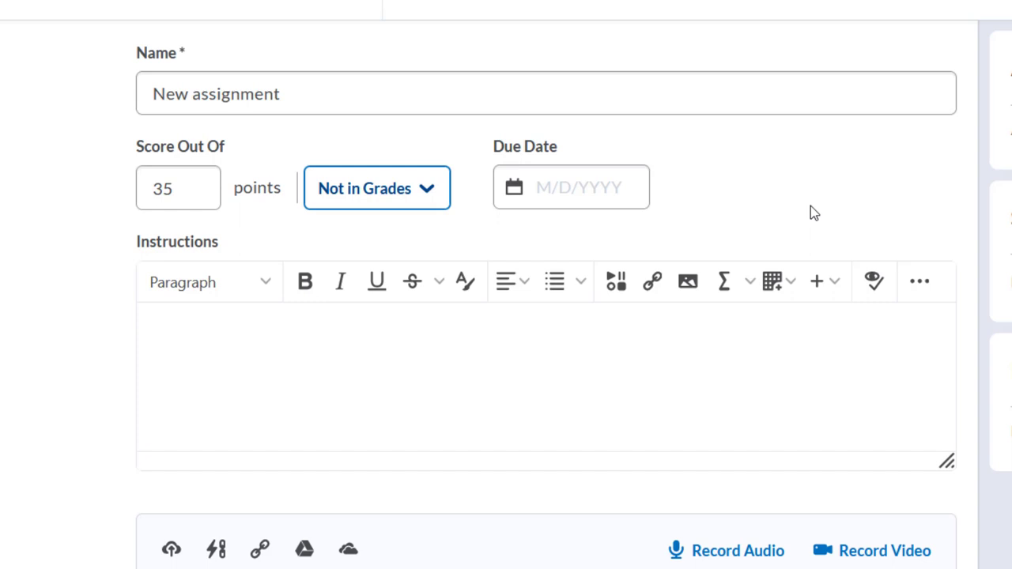
mouse_move(803, 216)
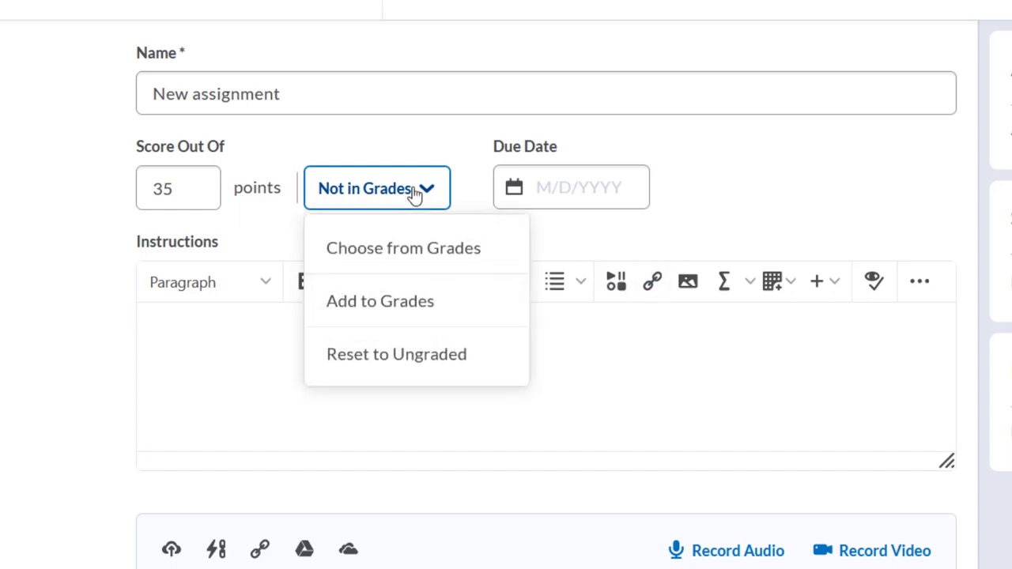
left_click(380, 301)
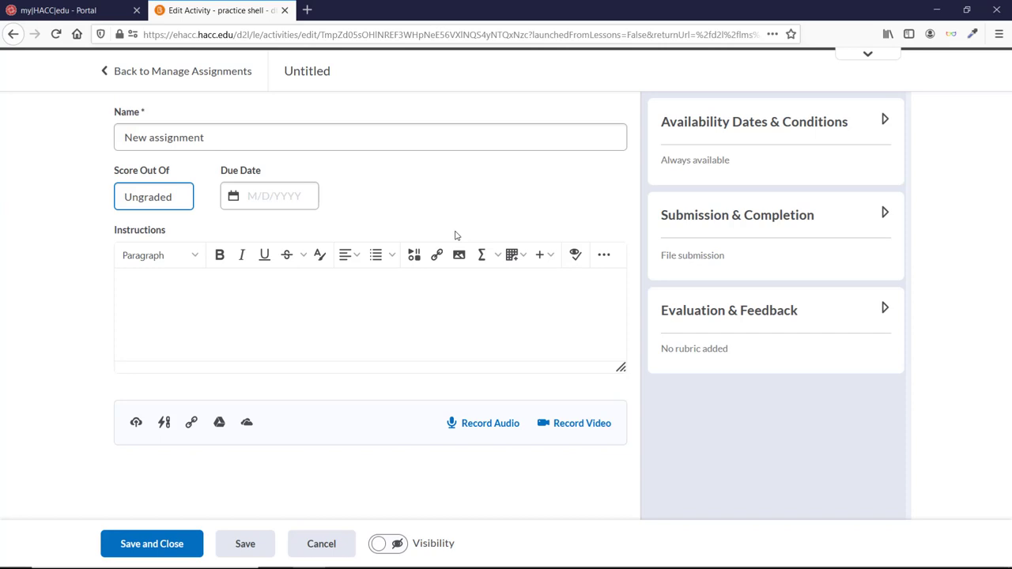
Enter the placeholder text 'instructions here' in the Instructions editor
type("instructions here")
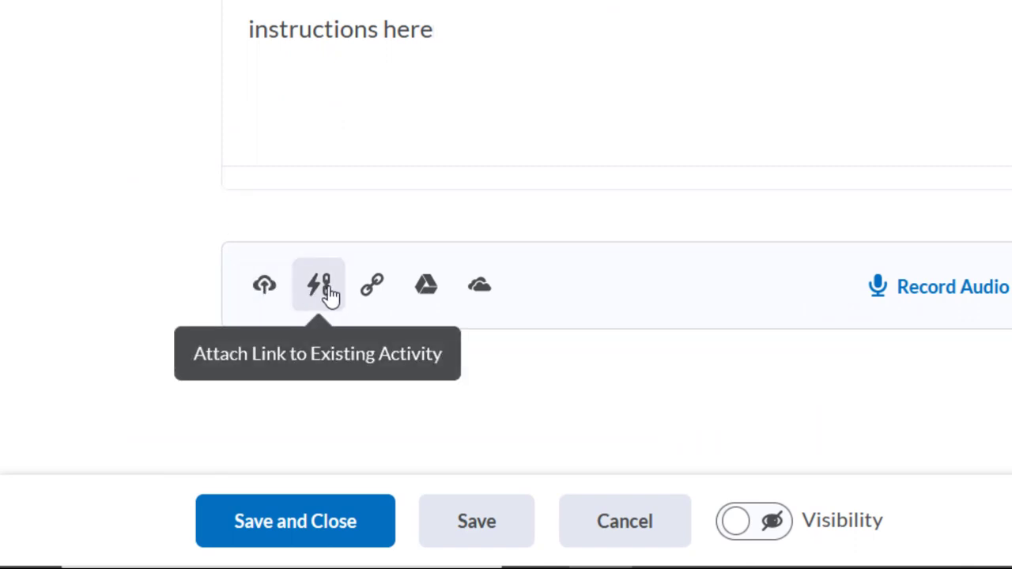
mouse_move(426, 286)
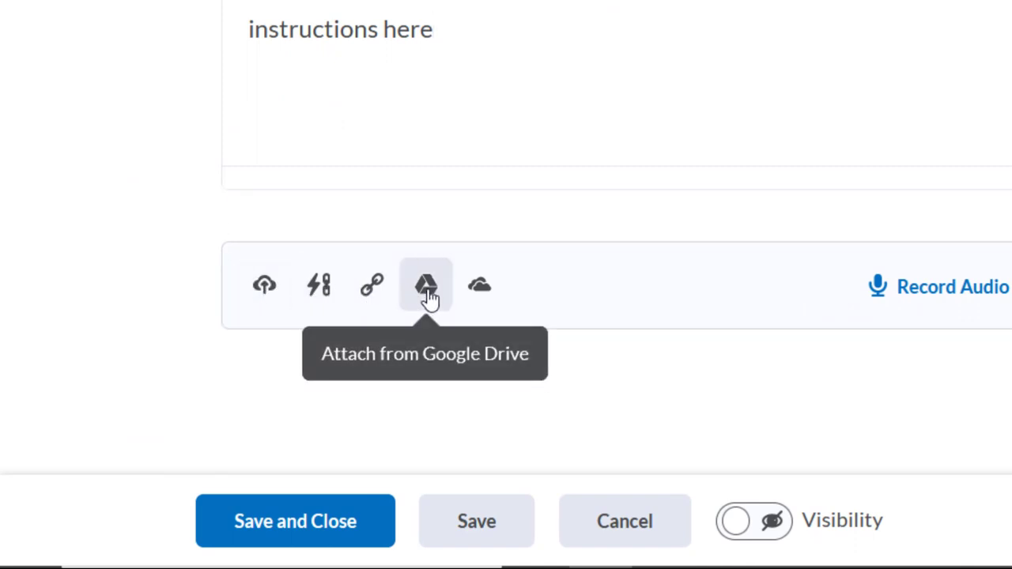
mouse_move(936, 419)
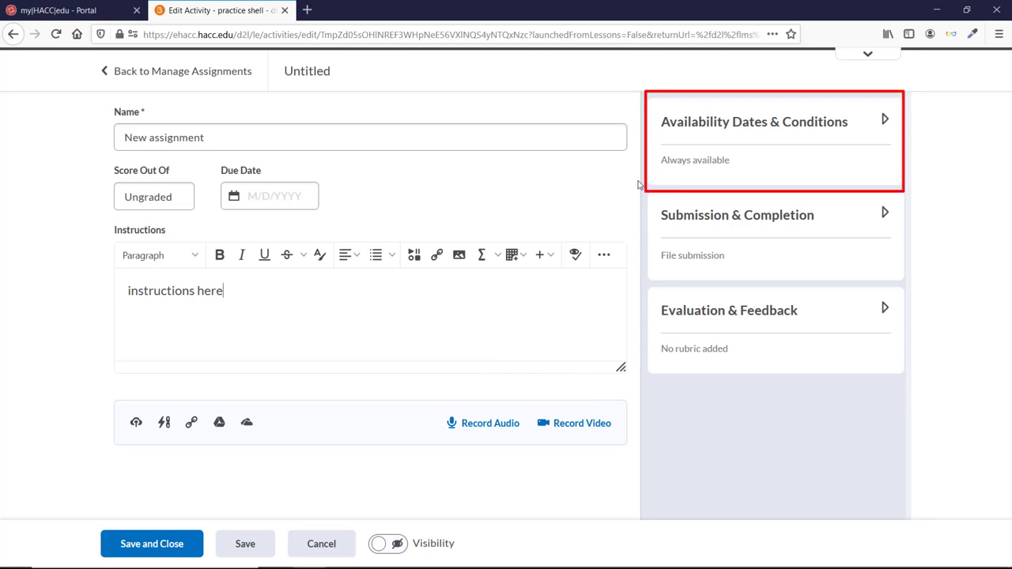
Expand the Submission & Completion panel to show submission type and files allowed
left_click(754, 121)
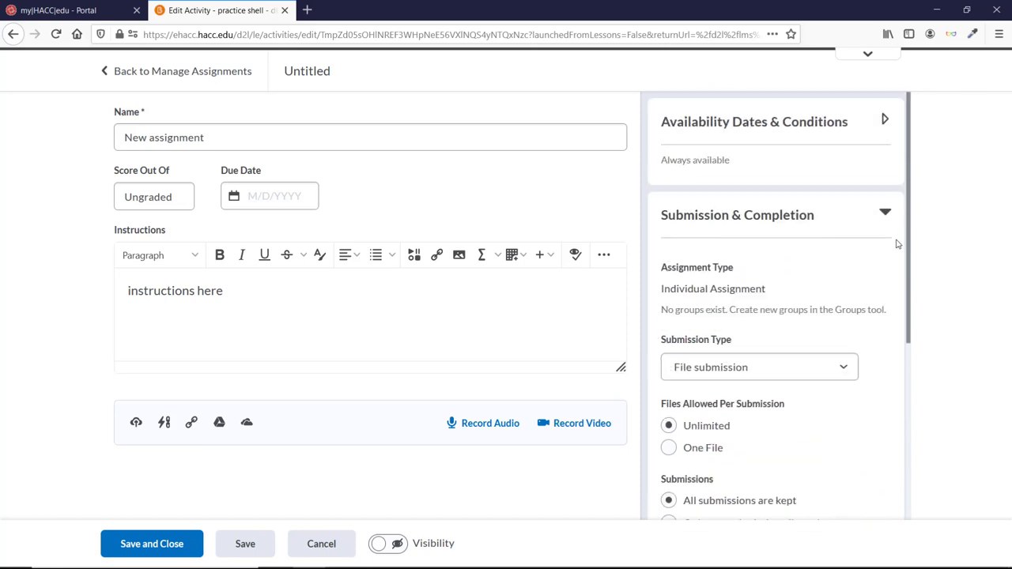
Scroll the sidebar to the Evaluation & Feedback rubric and annotation settings
scroll("down", 3)
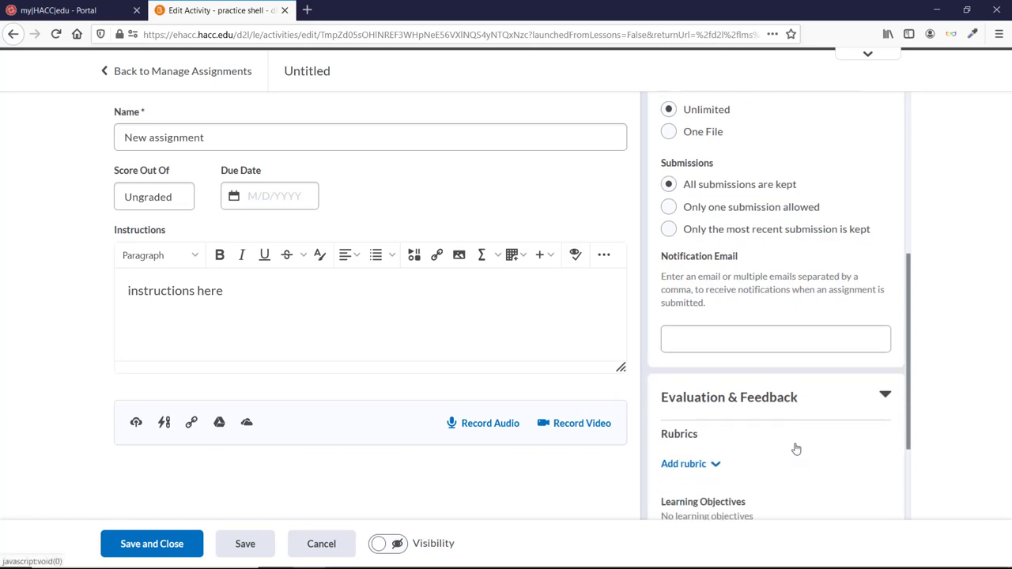
scroll("down", 3)
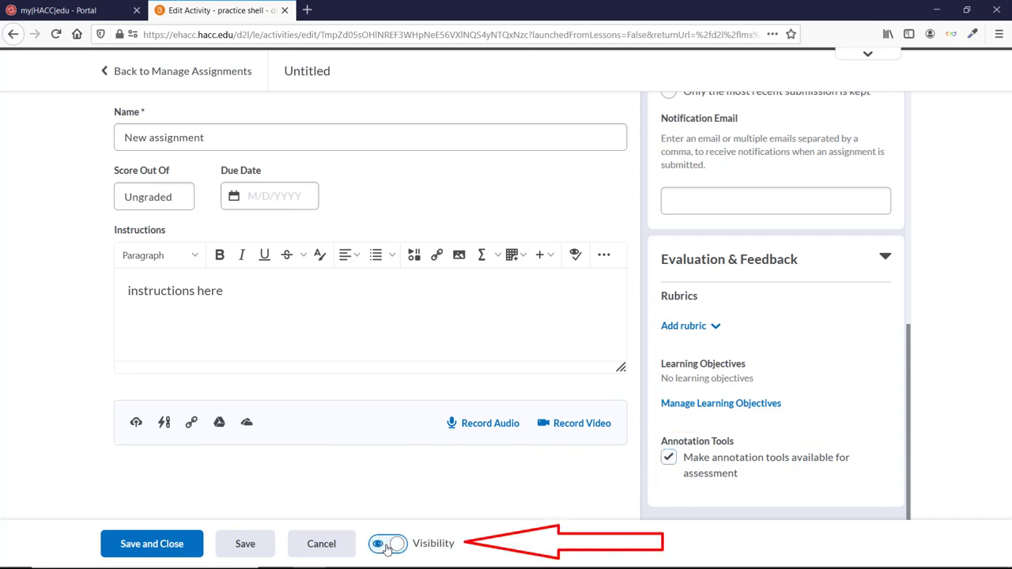
Make the assignment visible, Save and Close, and view 'New assignment' at 35 points in Manage Grades
left_click(389, 544)
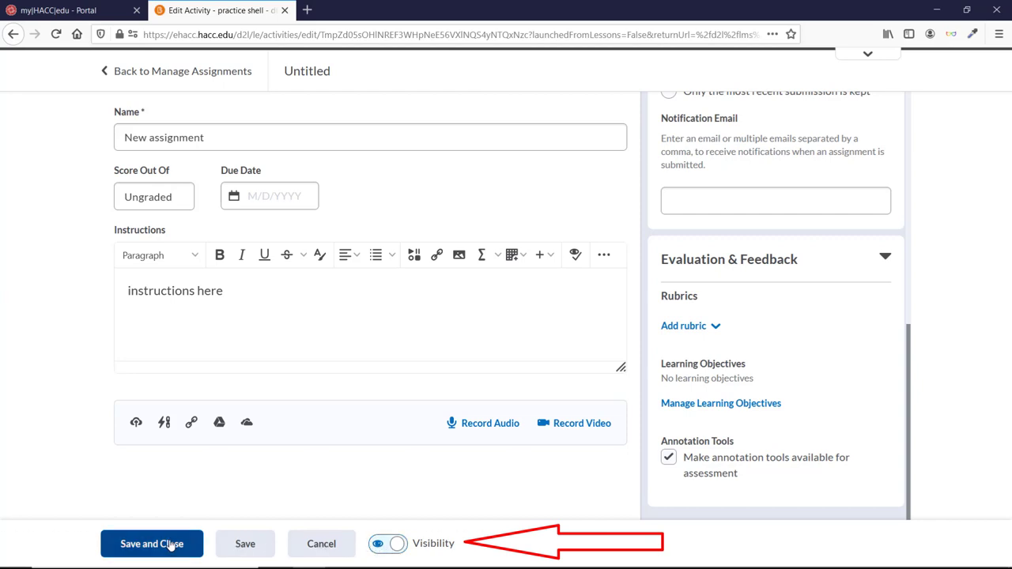
left_click(152, 544)
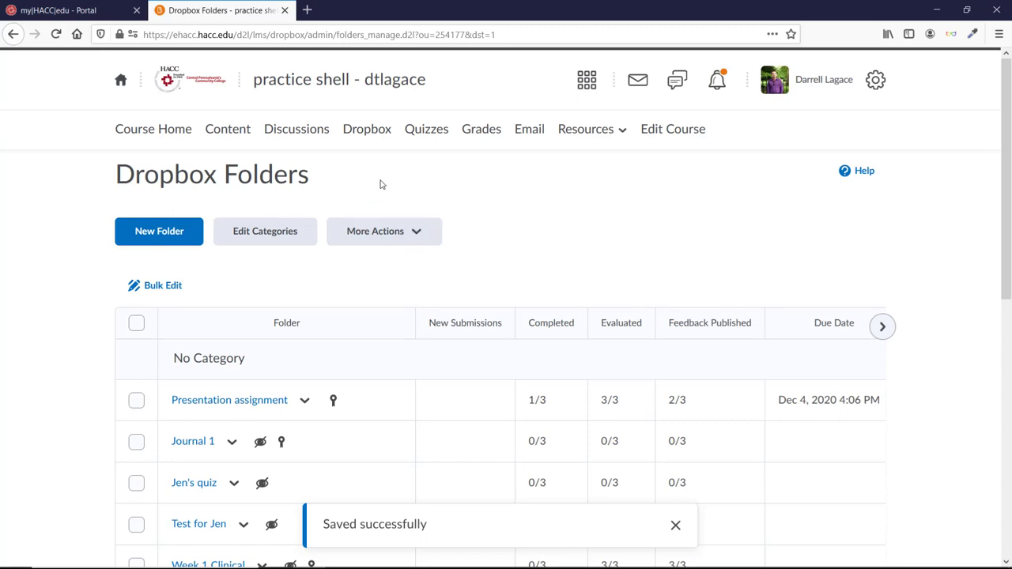
left_click(481, 130)
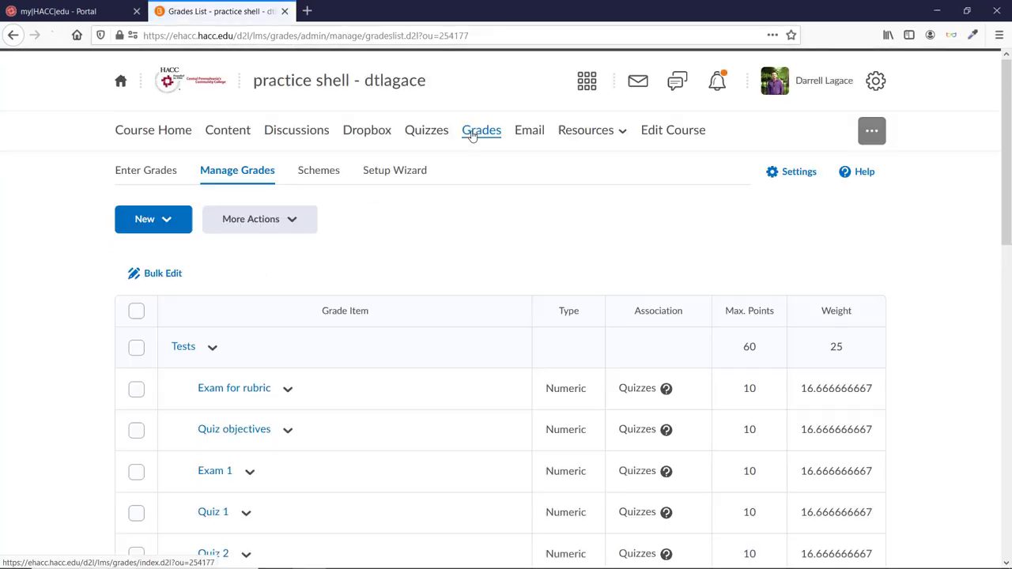
scroll("down", 3)
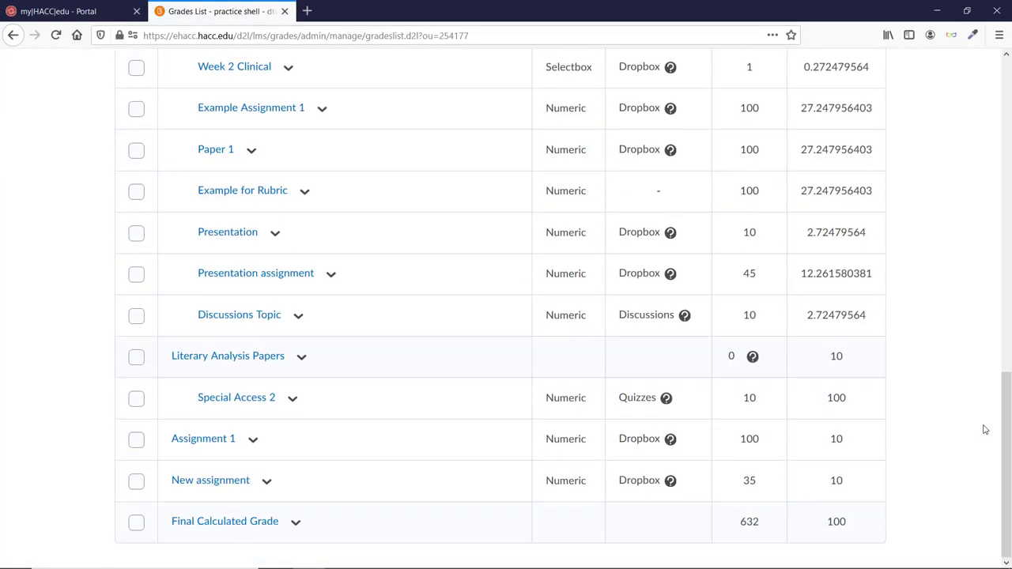